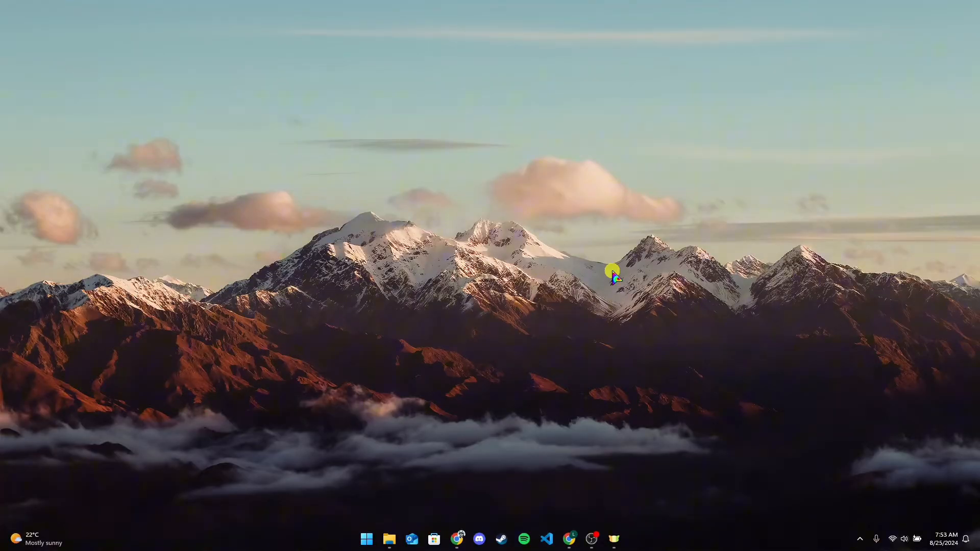
mouse_move(557, 431)
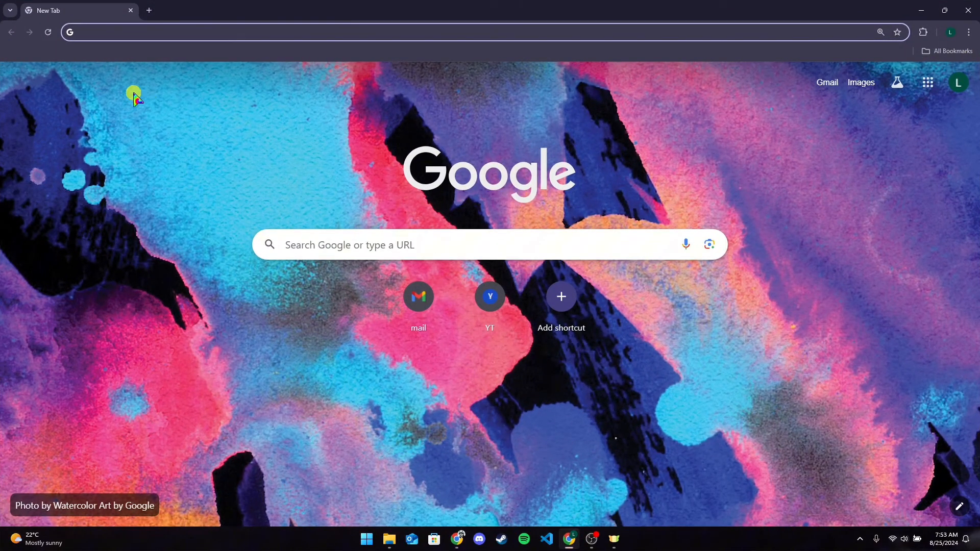
mouse_move(151, 228)
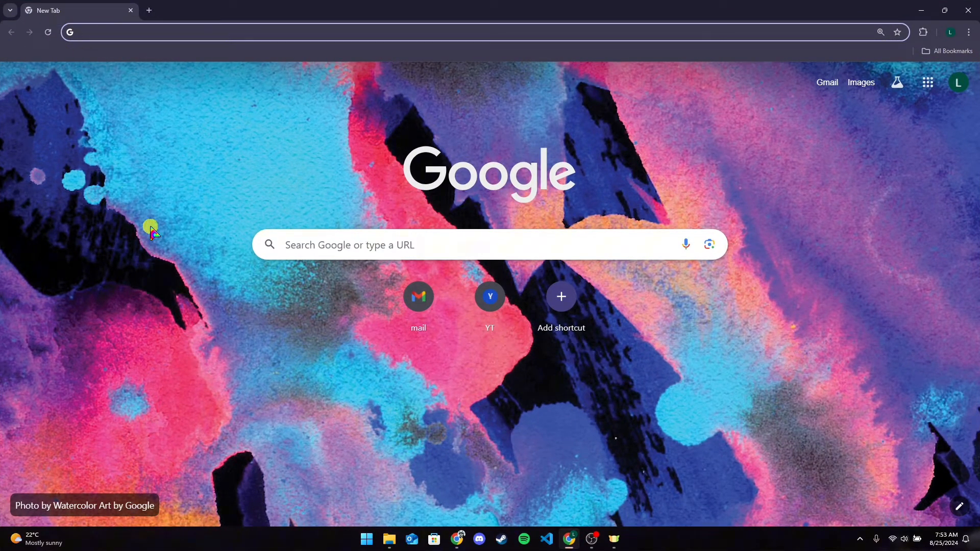
Go to wordpress.com in the new Chrome window
text(wordpress.com/home/programmer624.wordpress.com)
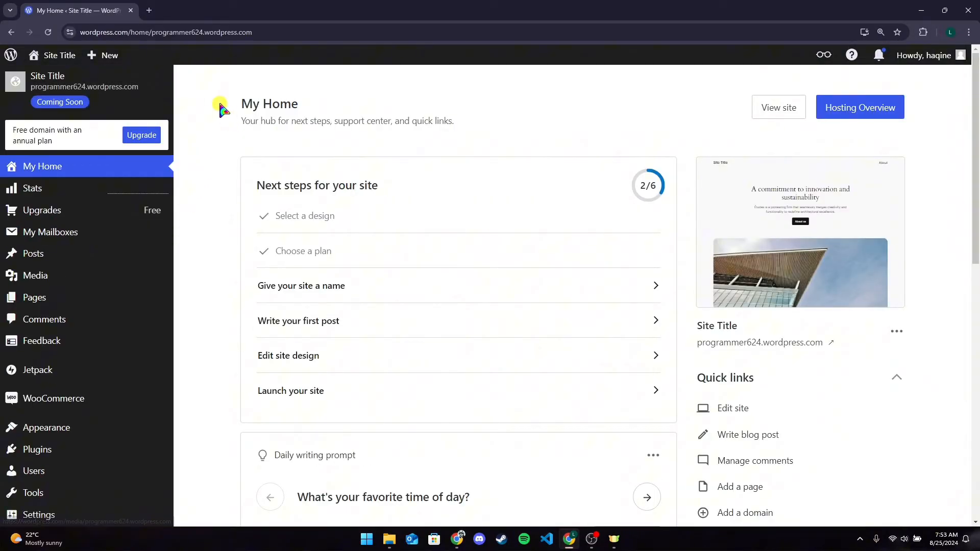
mouse_move(552, 117)
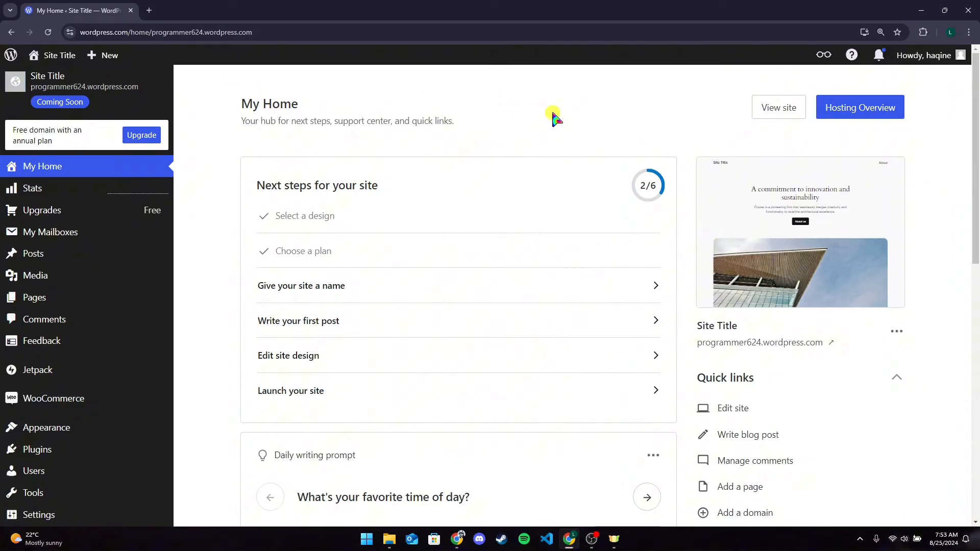
mouse_move(838, 139)
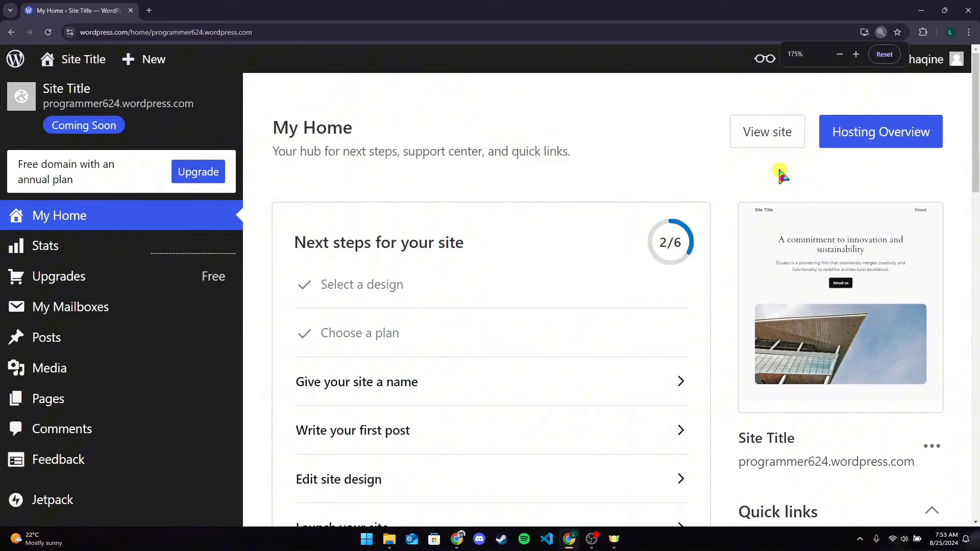
Open the 'Howdy' account menu at the top right of the dashboard
click(905, 59)
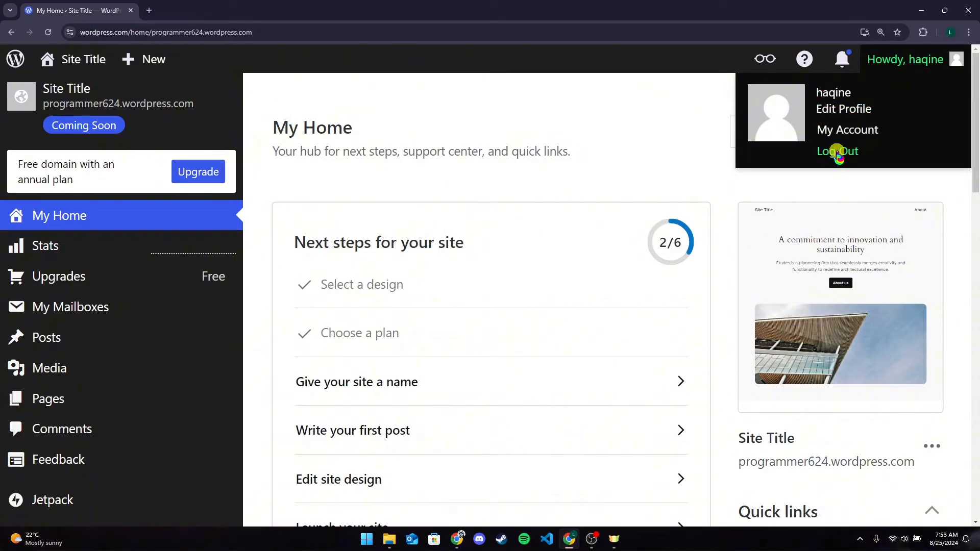
Log out of the account, then head to the Log in link from the public homepage
click(837, 151)
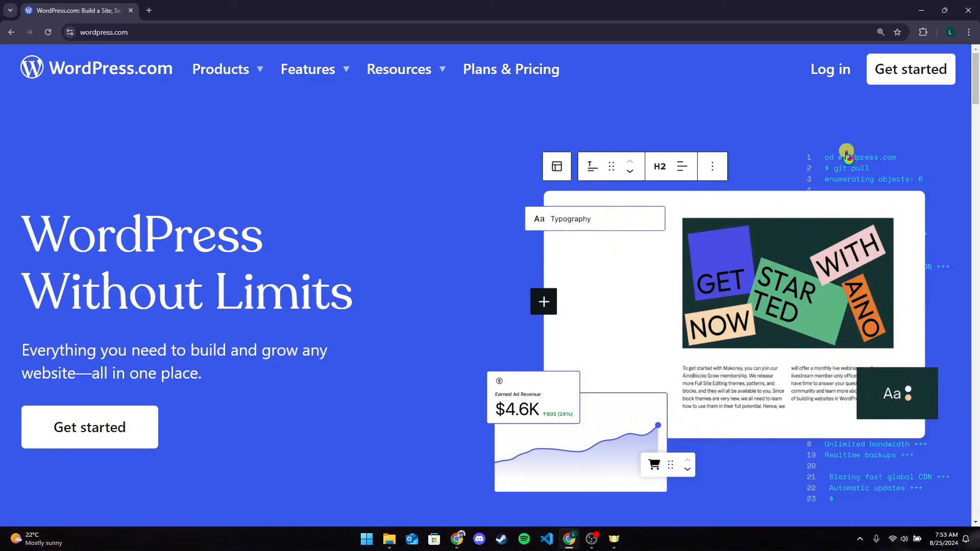
mouse_move(881, 132)
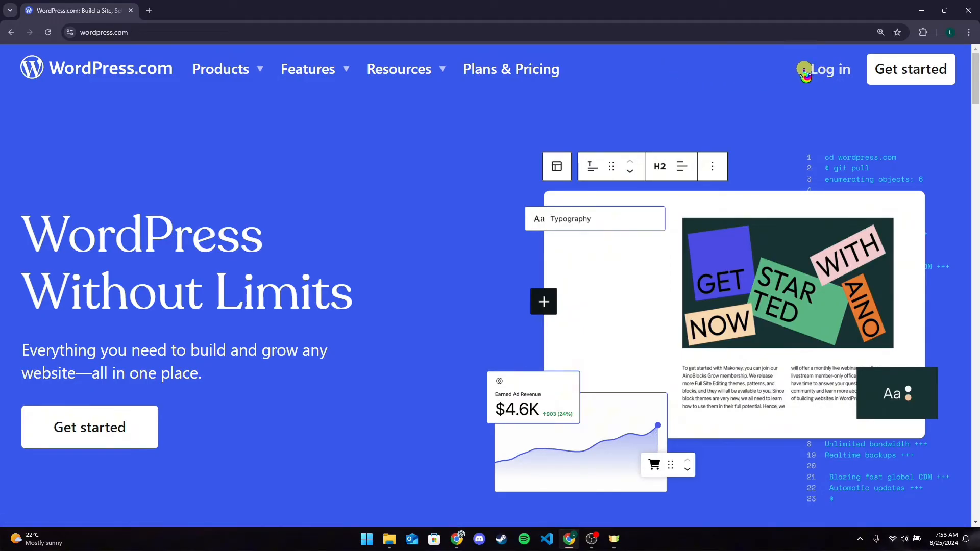
click(828, 70)
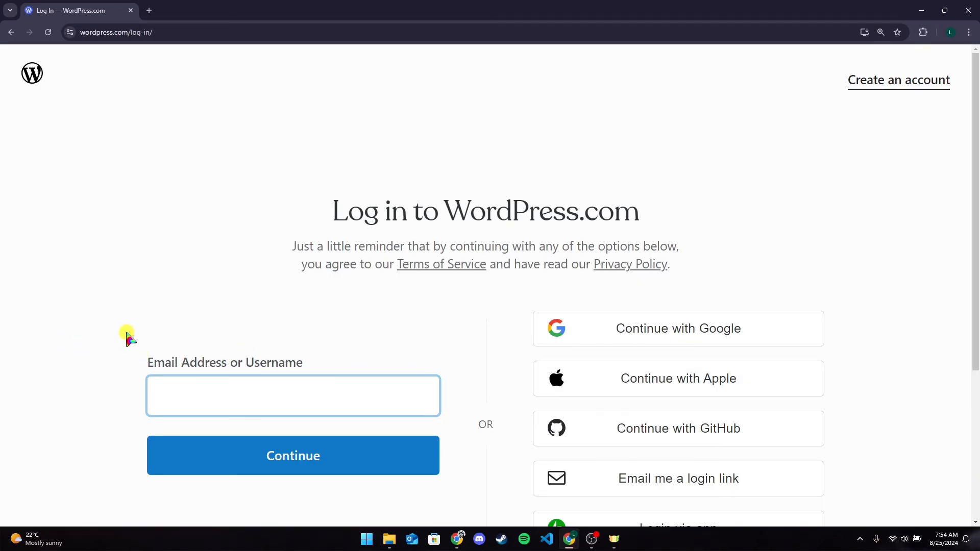
mouse_move(125, 288)
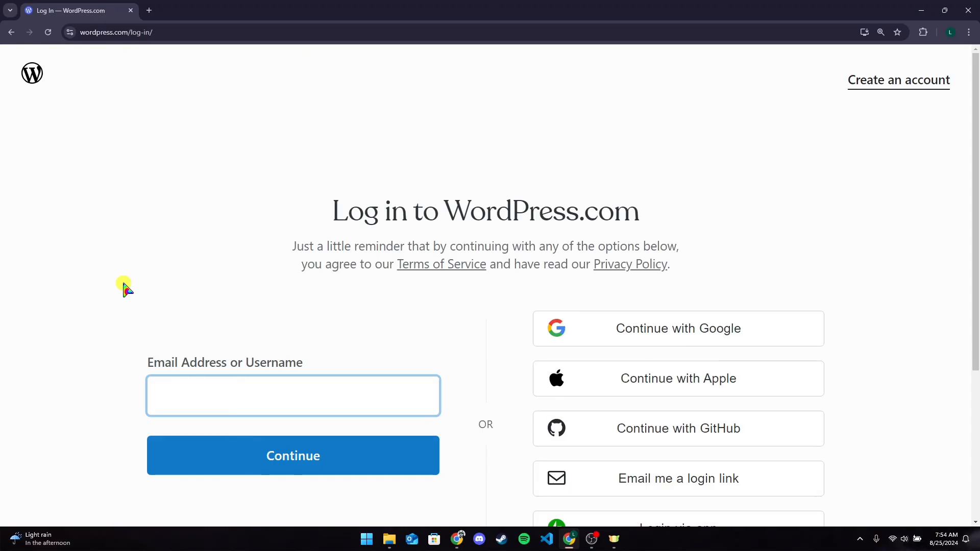
Focus the Email Address or Username field on the login page
click(293, 395)
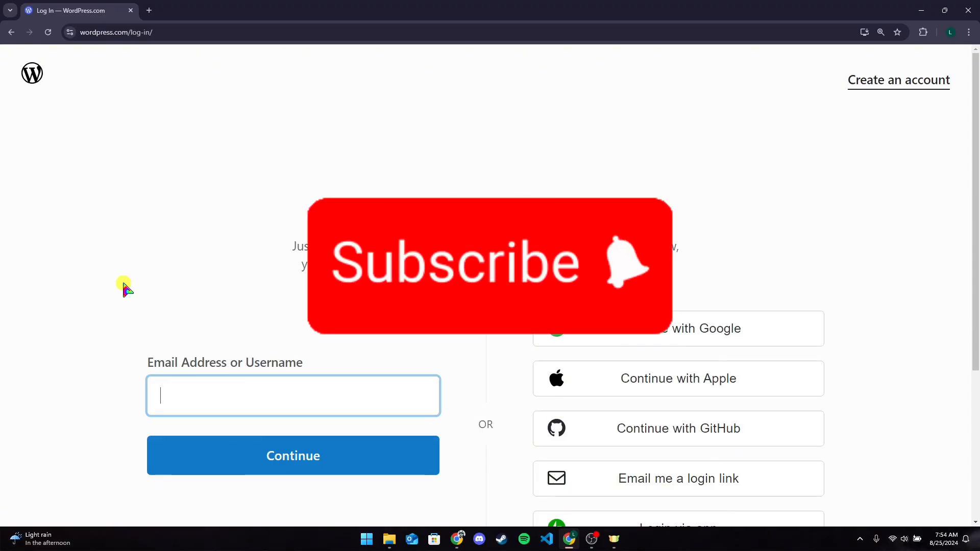